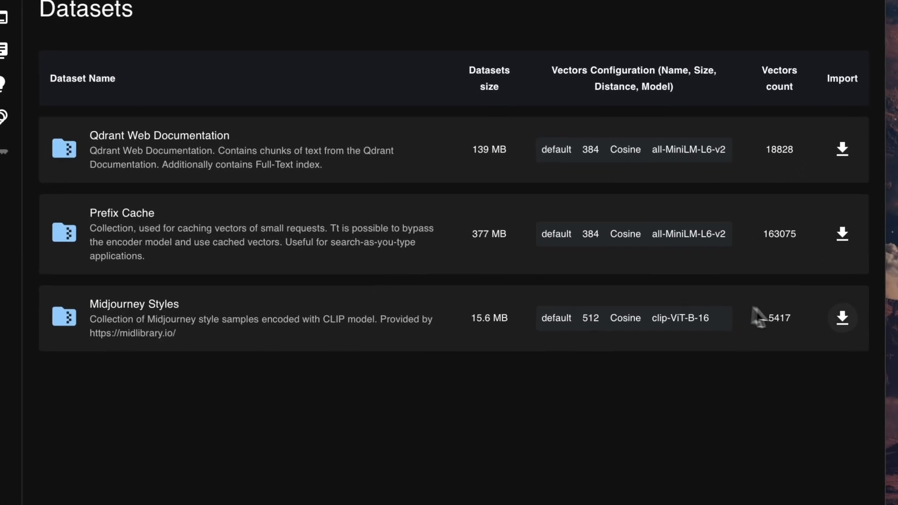
Step: Import the Midjourney Styles dataset under the collection name 'midjourney'
{"action": "left_click", "coordinate": [842, 318]}
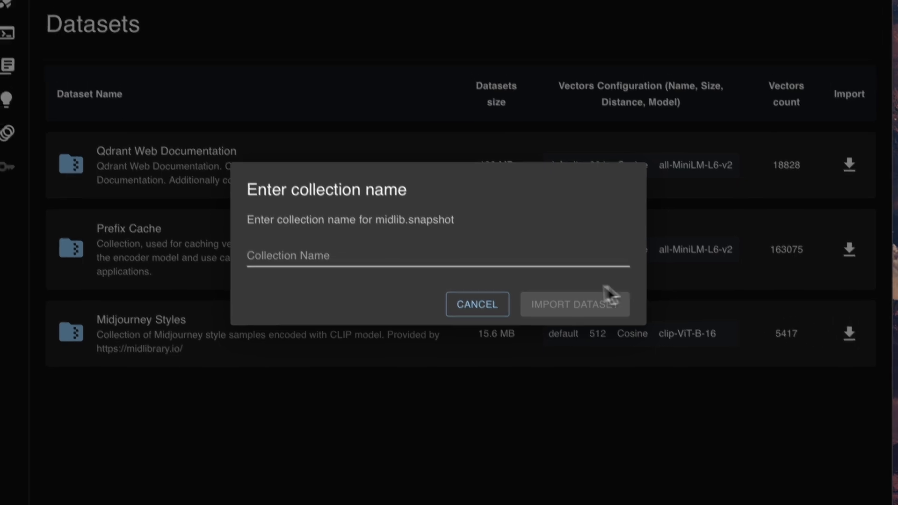
{"action": "type", "text": "midjo"}
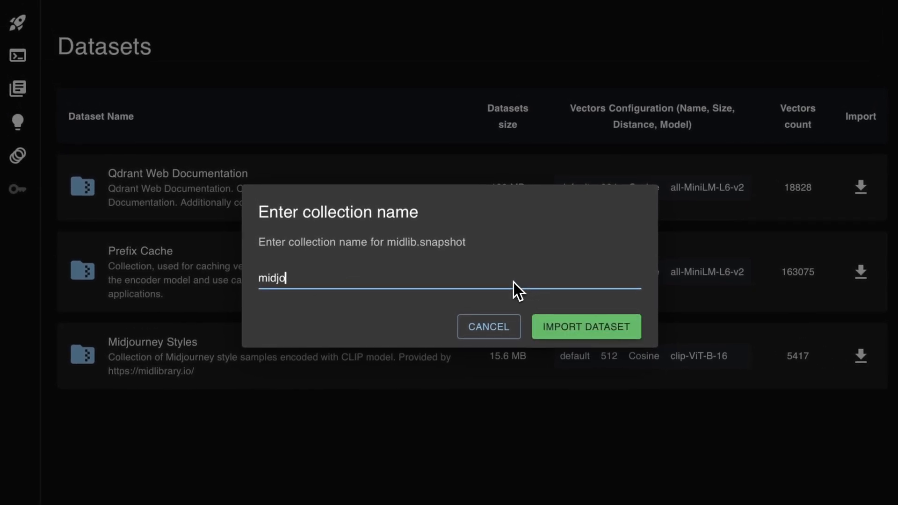
{"action": "type", "text": "urney"}
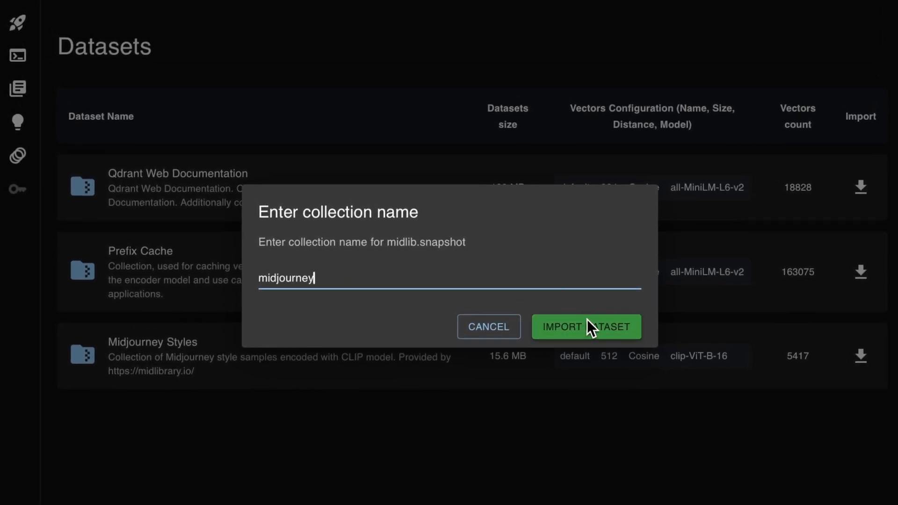
{"action": "left_click", "coordinate": [586, 327]}
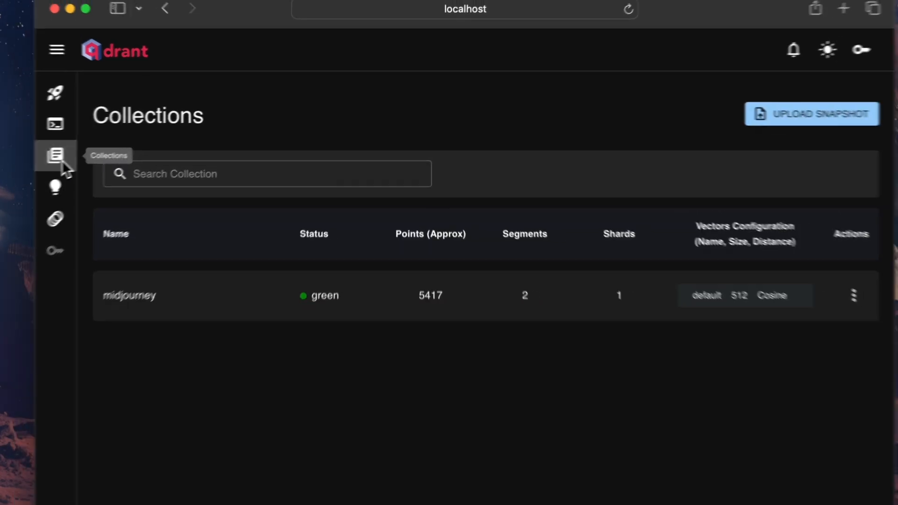
Step: Open the midjourney collection and scroll through its image points and payloads
{"action": "left_click", "coordinate": [130, 296]}
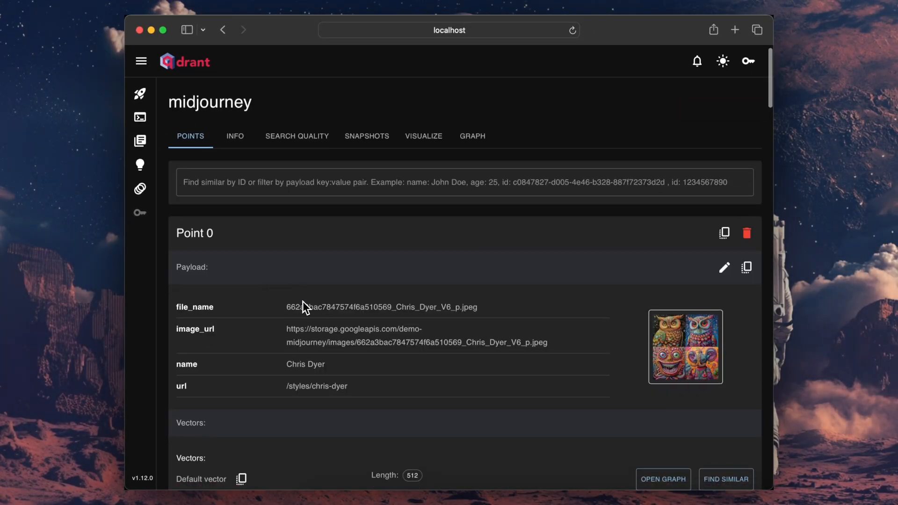
{"action": "scroll", "scroll_direction": "down", "scroll_amount": 3}
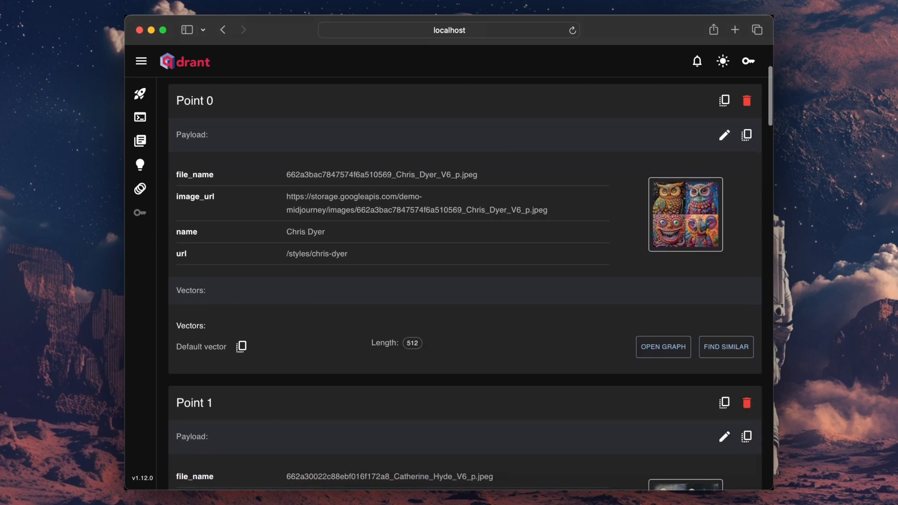
{"action": "scroll", "scroll_direction": "down", "scroll_amount": 3}
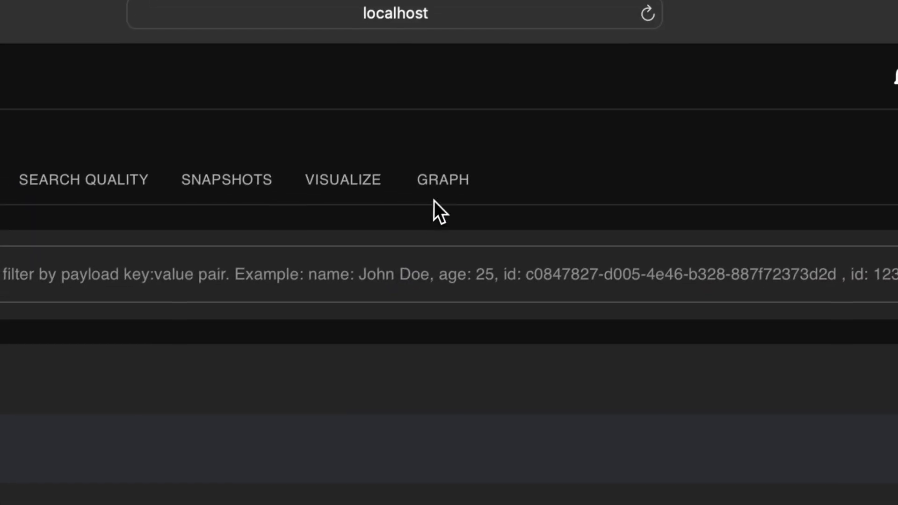
Step: In the Graph tab, run a request with "sample": 900 and tree mode enabled
{"action": "left_click", "coordinate": [441, 179]}
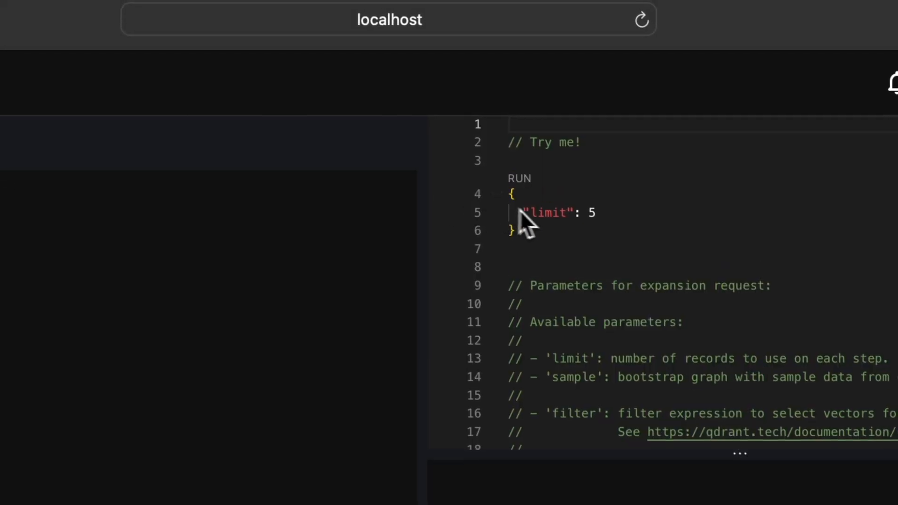
{"action": "type", "text": "\"sample\":"}
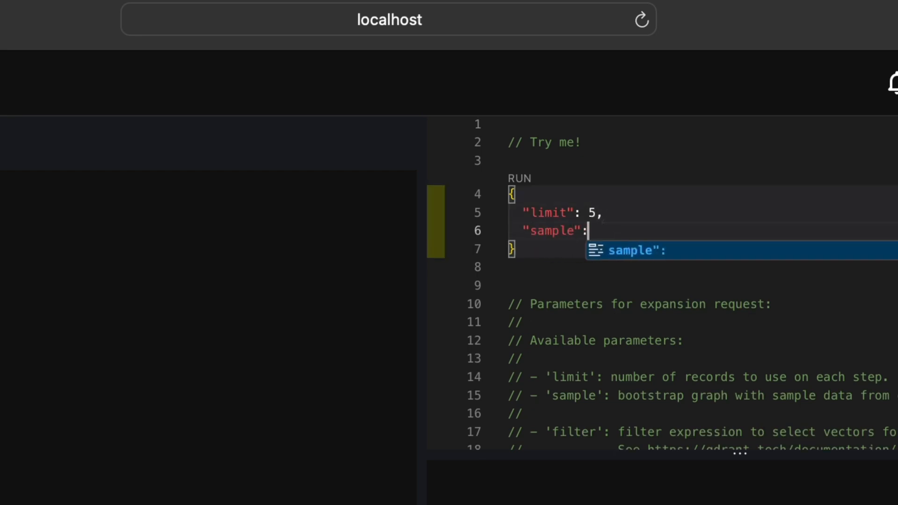
{"action": "type", "text": "900,"}
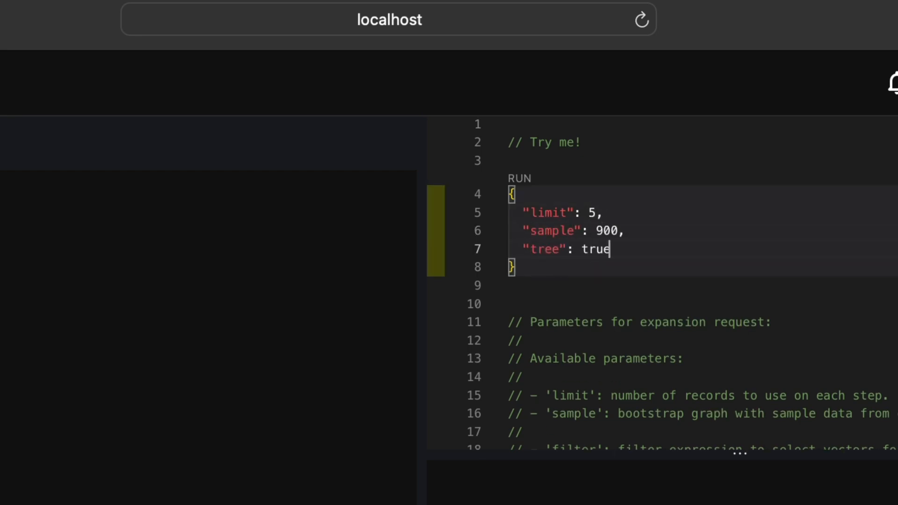
{"action": "left_click", "coordinate": [512, 178]}
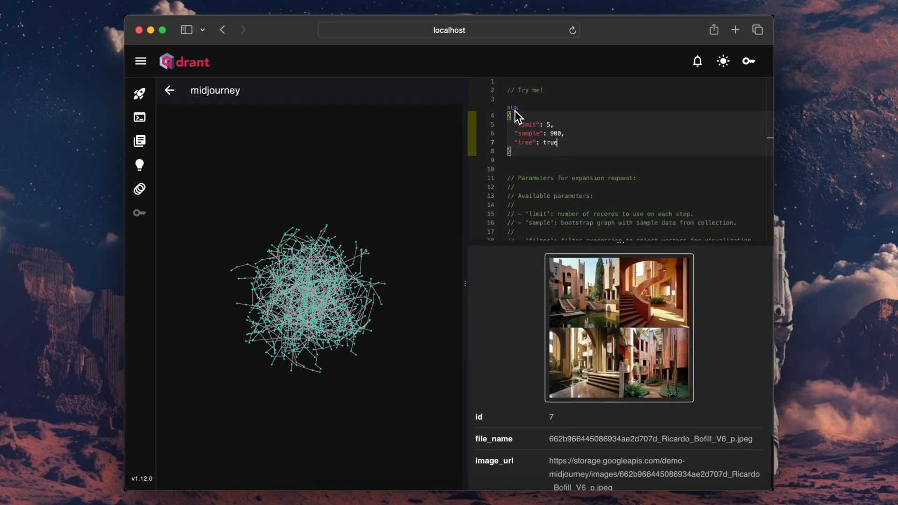
Step: Select point 2504 on a tree branch to show its colourful interior painting
{"action": "left_click", "coordinate": [513, 108]}
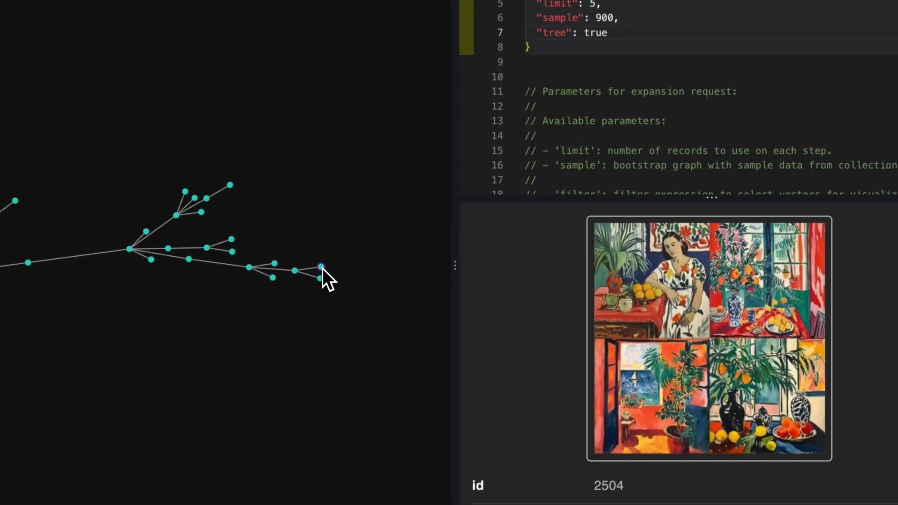
Step: Inspect neighbouring branch points 1184, 3054, 4672 and 5026 to compare their paintings
{"action": "left_click", "coordinate": [320, 268]}
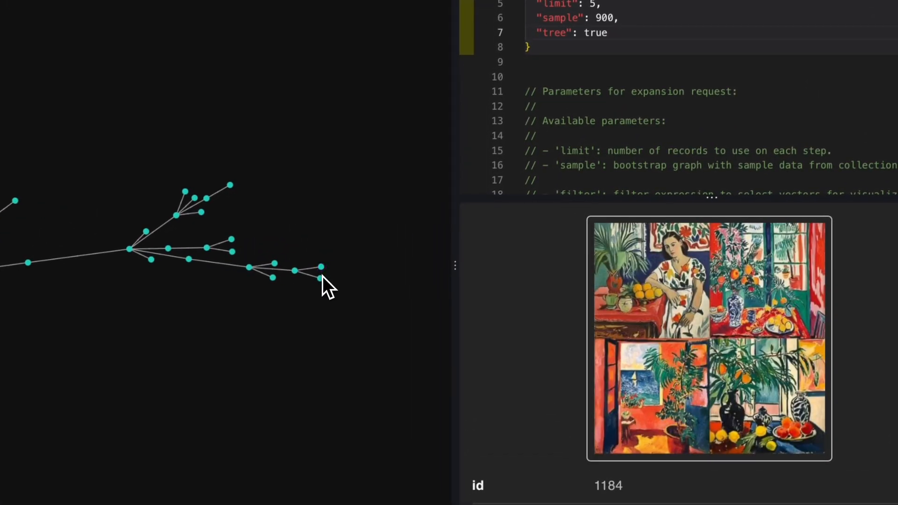
{"action": "left_click", "coordinate": [320, 267]}
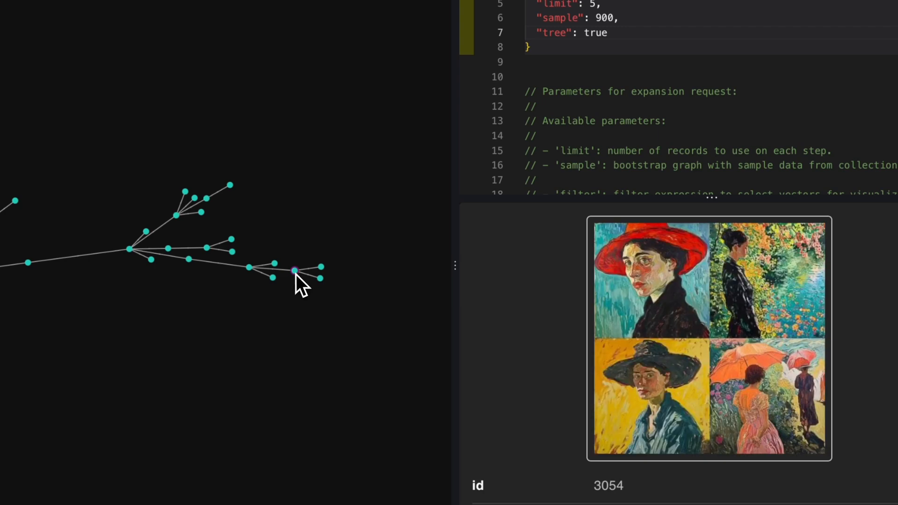
{"action": "mouse_move", "coordinate": [292, 275]}
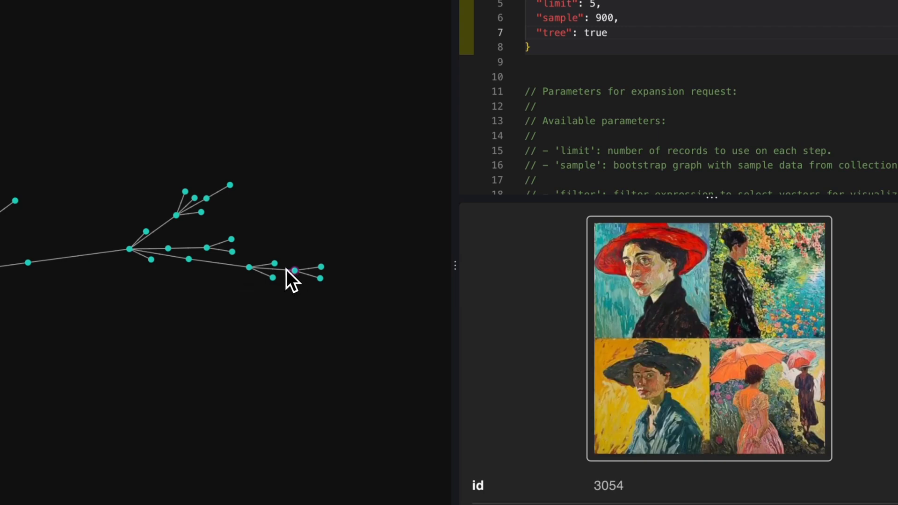
{"action": "left_click", "coordinate": [273, 265]}
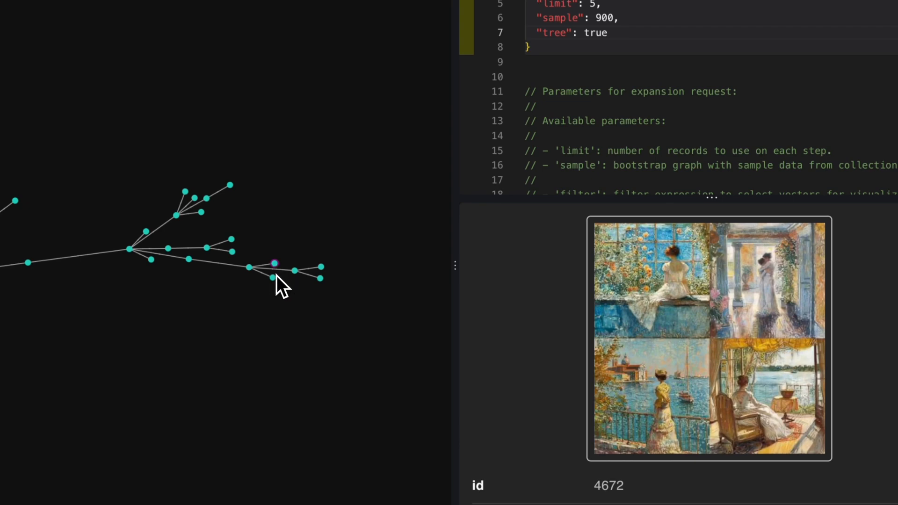
{"action": "left_click", "coordinate": [272, 278]}
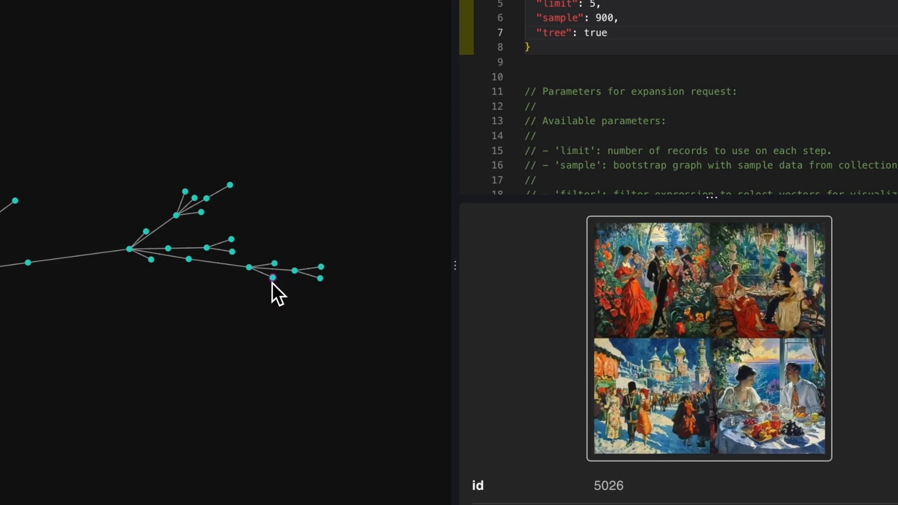